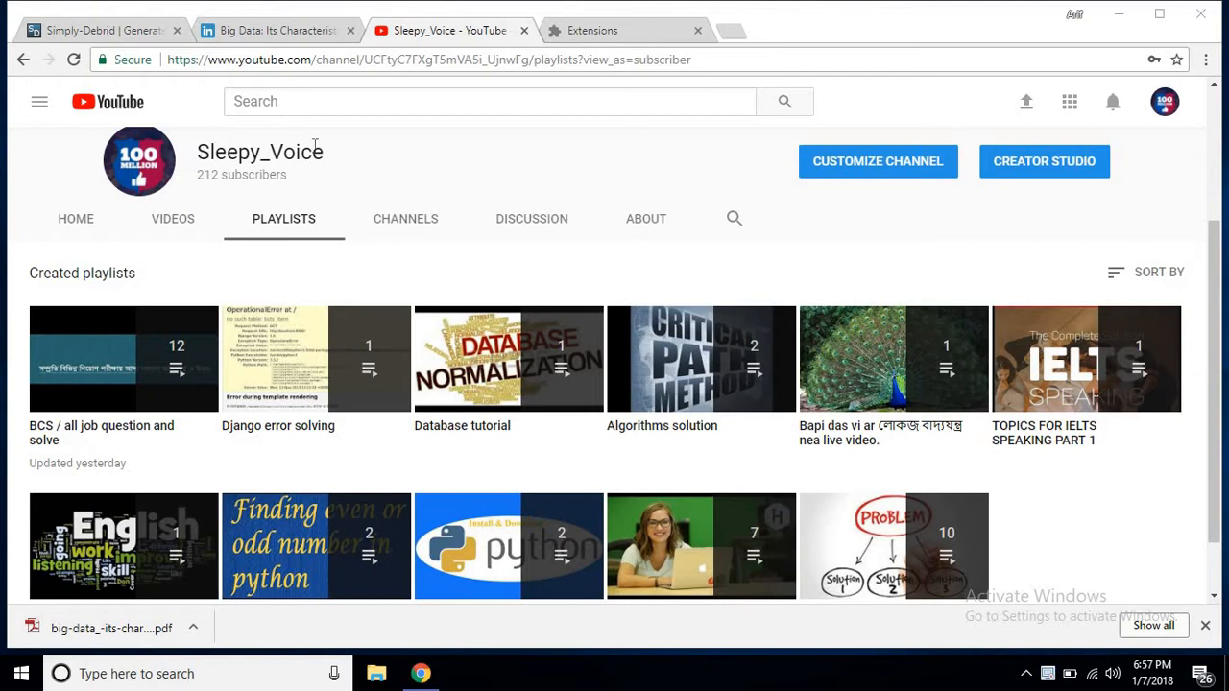
mouse_move(279, 31)
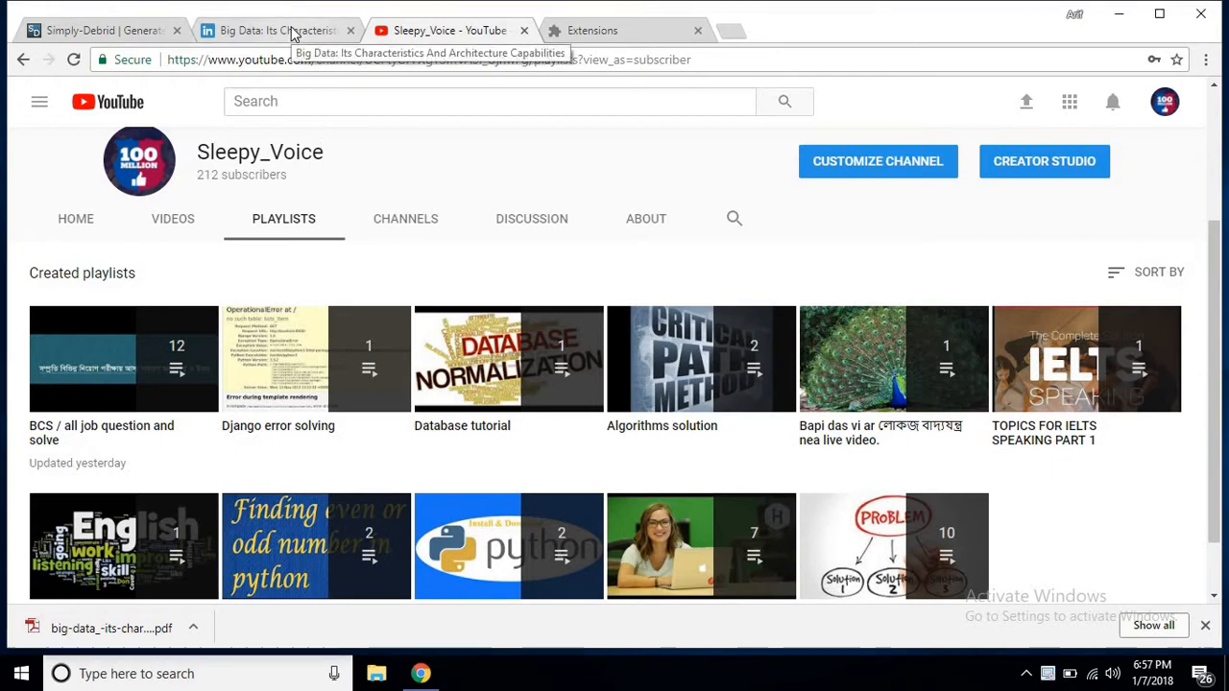
Switch from the YouTube playlists to the Big Data SlideShare presentation
left_click(273, 30)
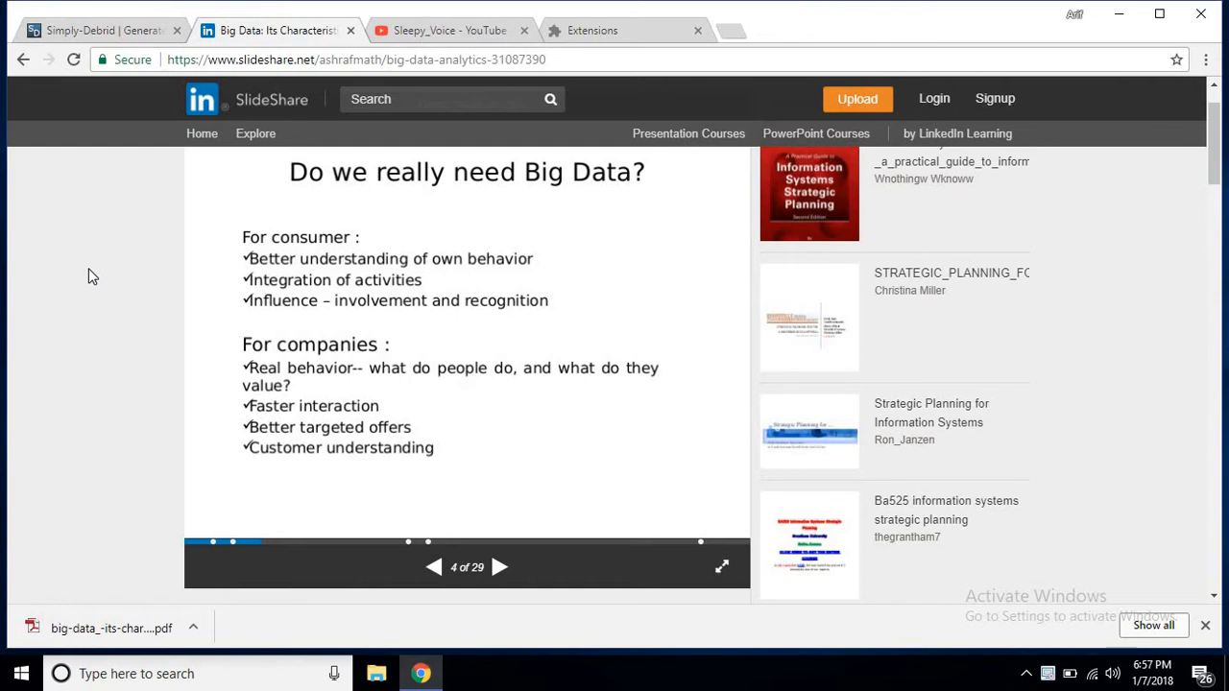
Copy the Big Data presentation's SlideShare URL and return to the Simply-Debrid link generator
left_click(96, 31)
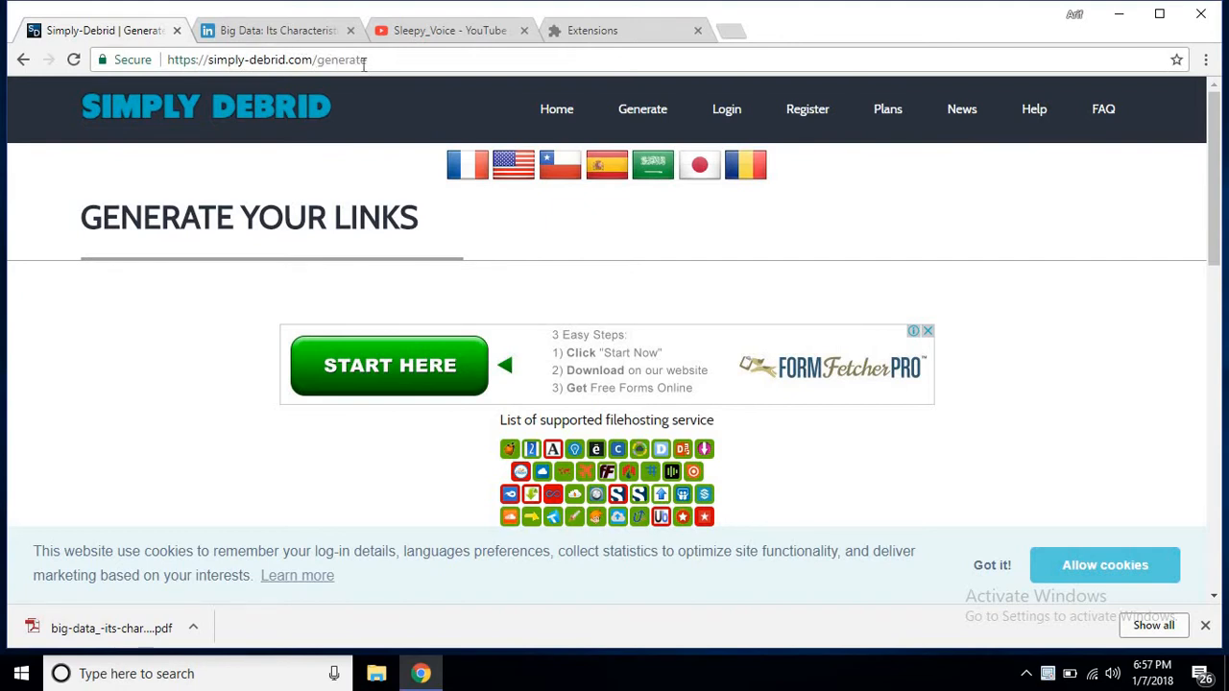
left_click(273, 31)
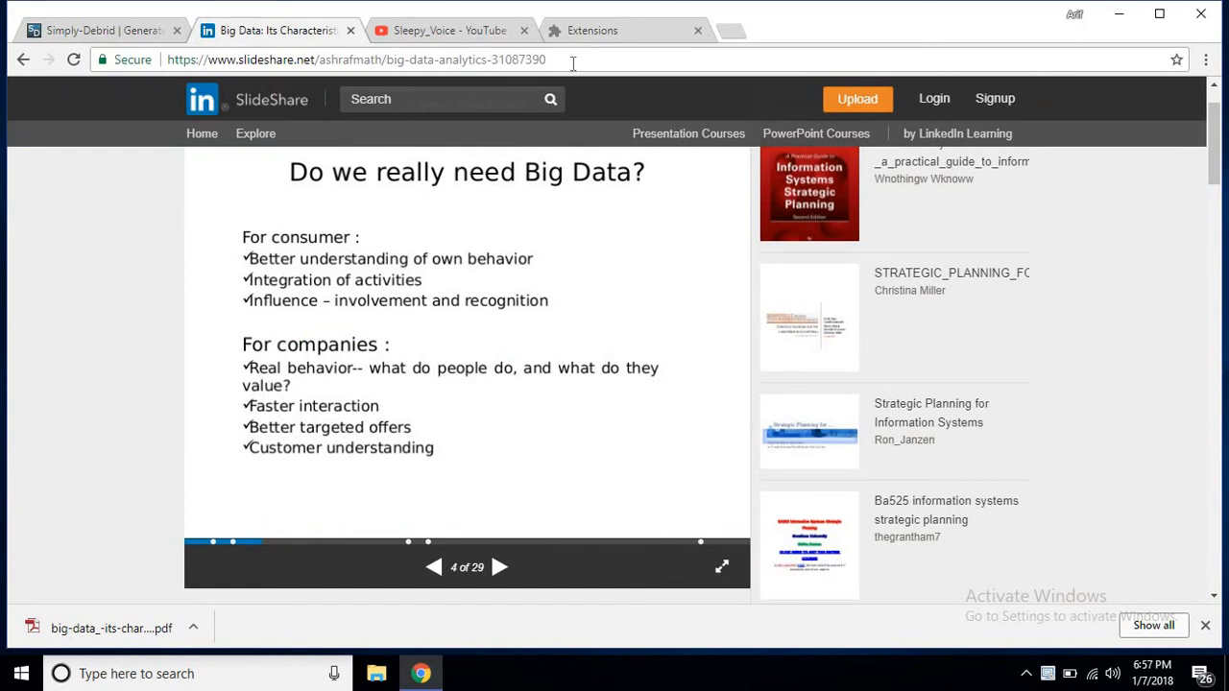
left_click(356, 60)
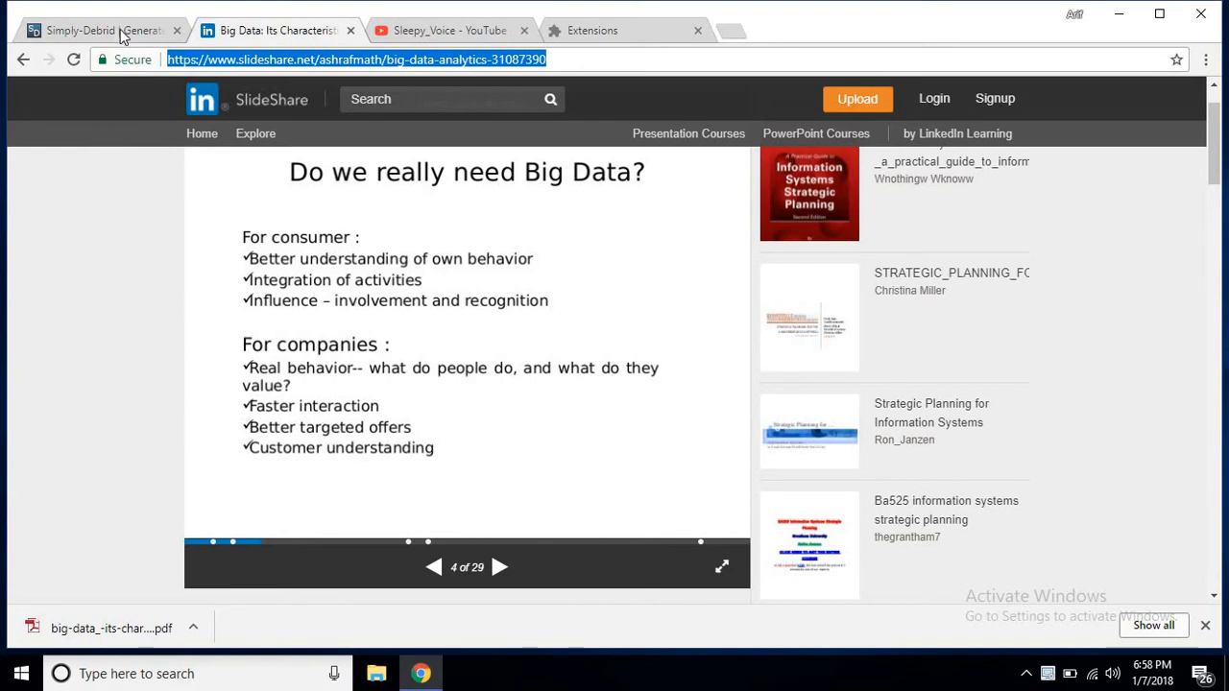
left_click(96, 31)
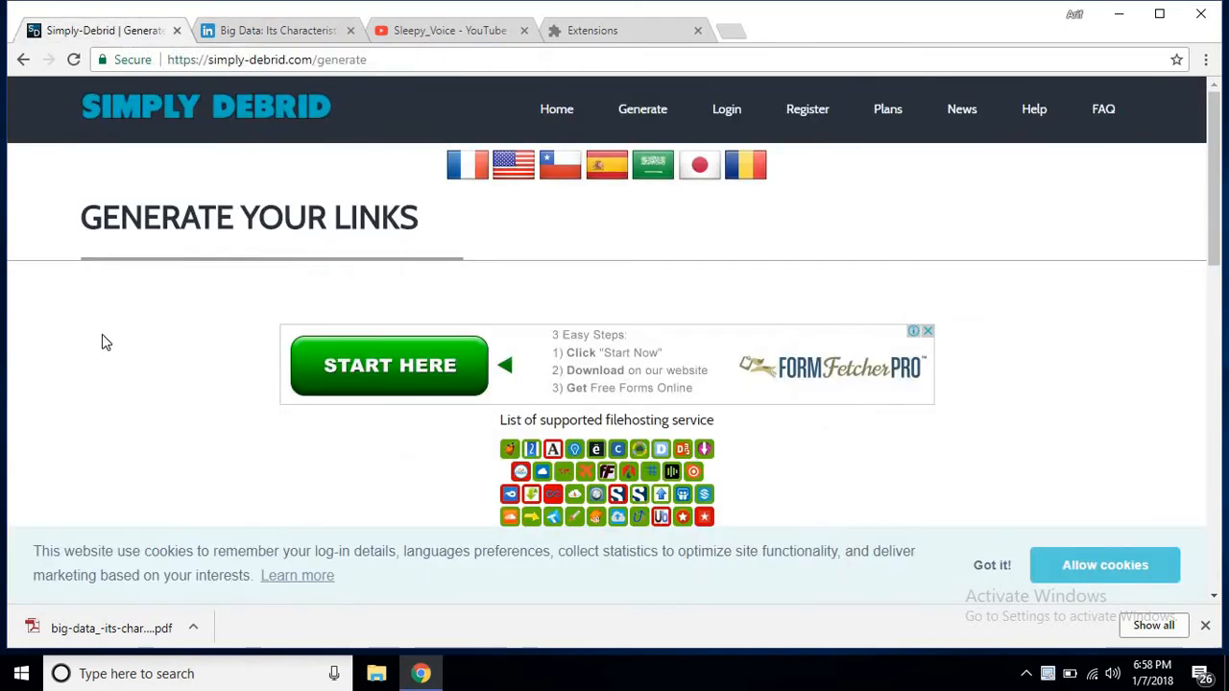
scroll("down", 3)
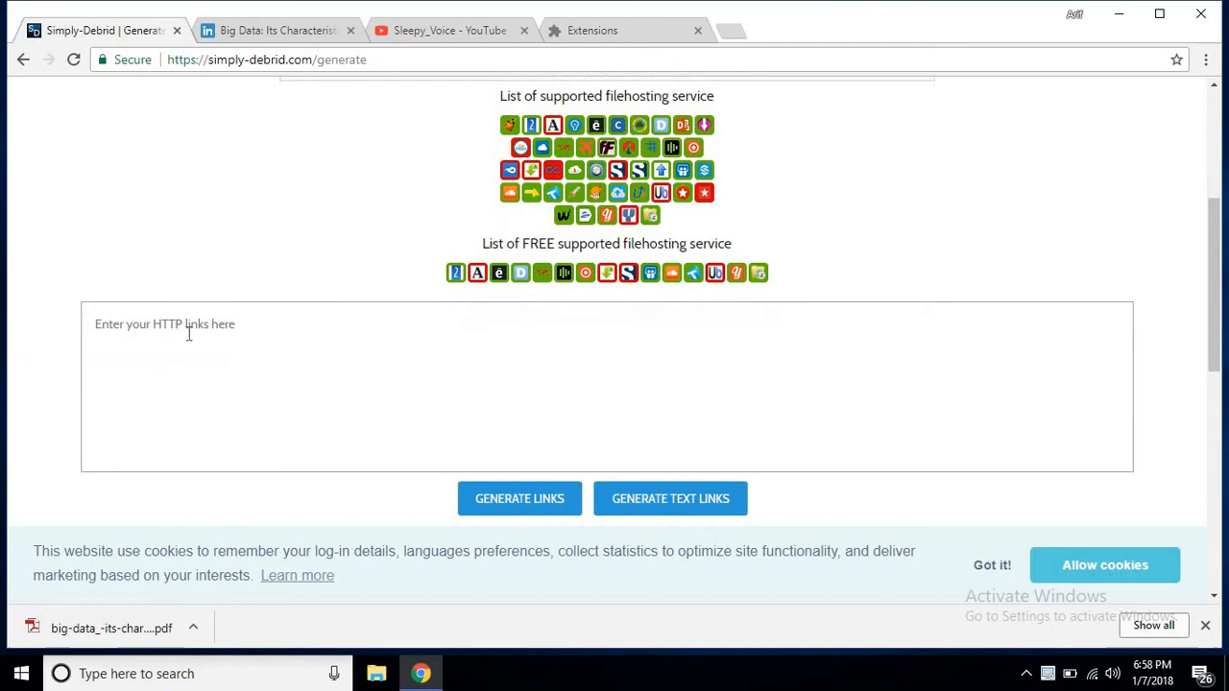
type("https://www.slideshare.net/ashrafmath/big-data-analytics-31087390")
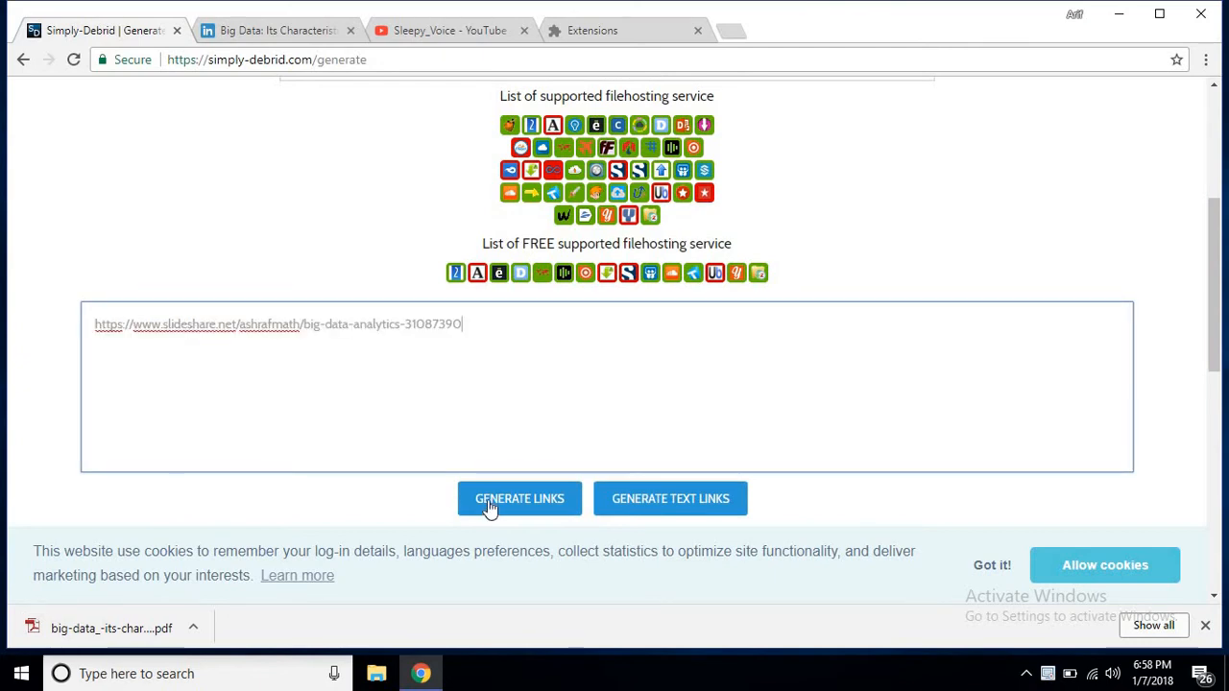
left_click(518, 499)
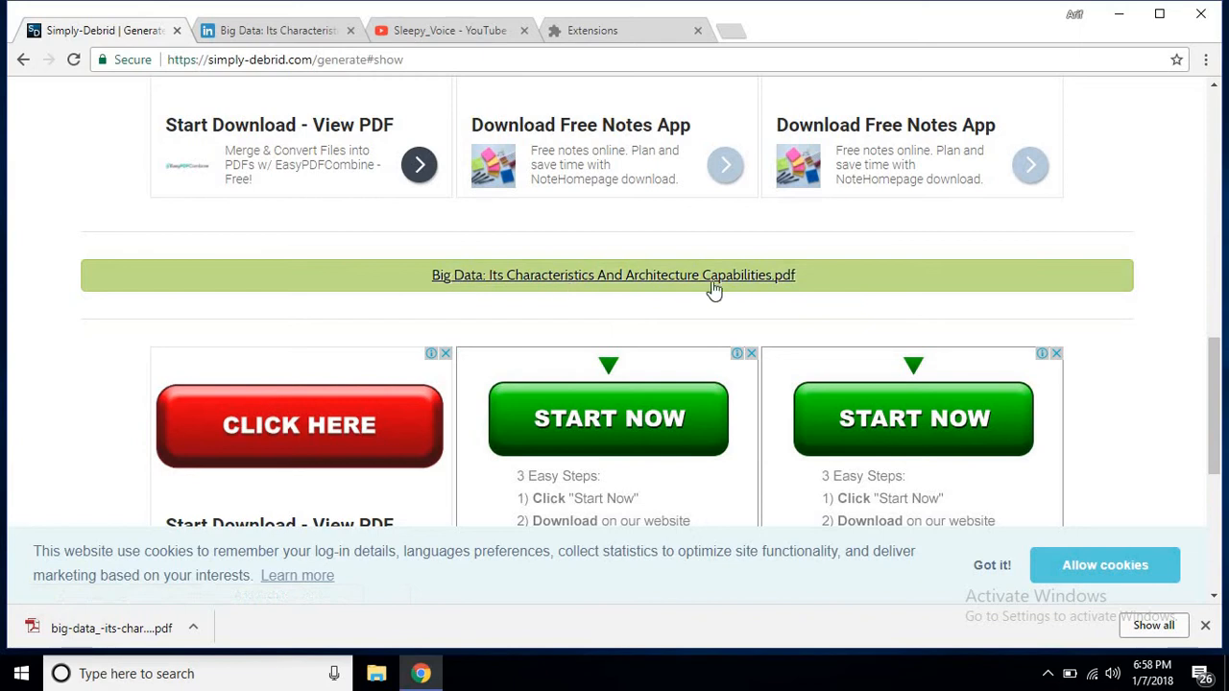
Download 'Big Data: Its Characteristics And Architecture Capabilities.pdf' from the generated link
left_click(614, 277)
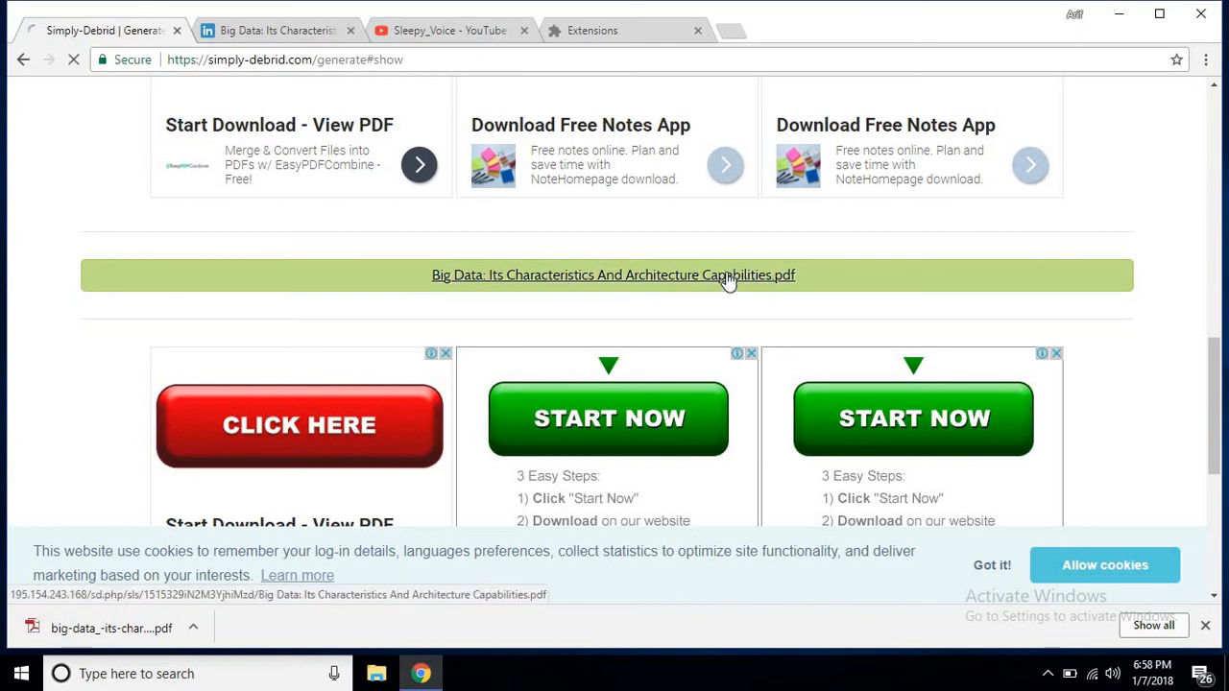
left_click(613, 276)
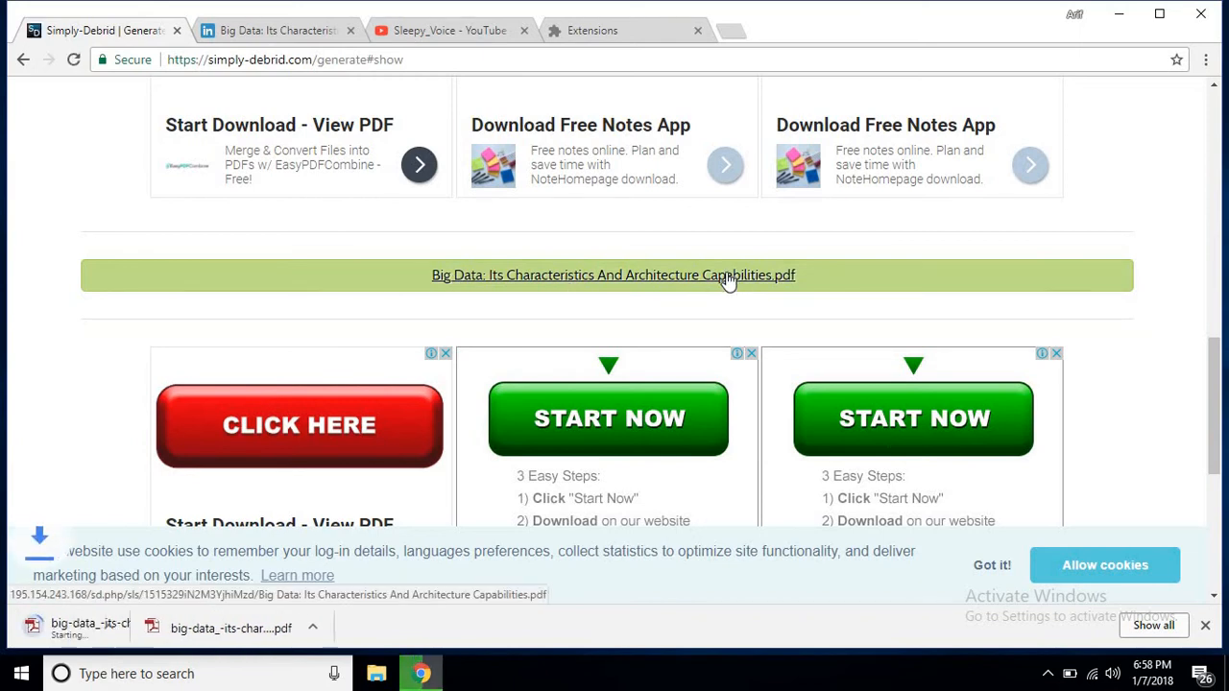
left_click(612, 274)
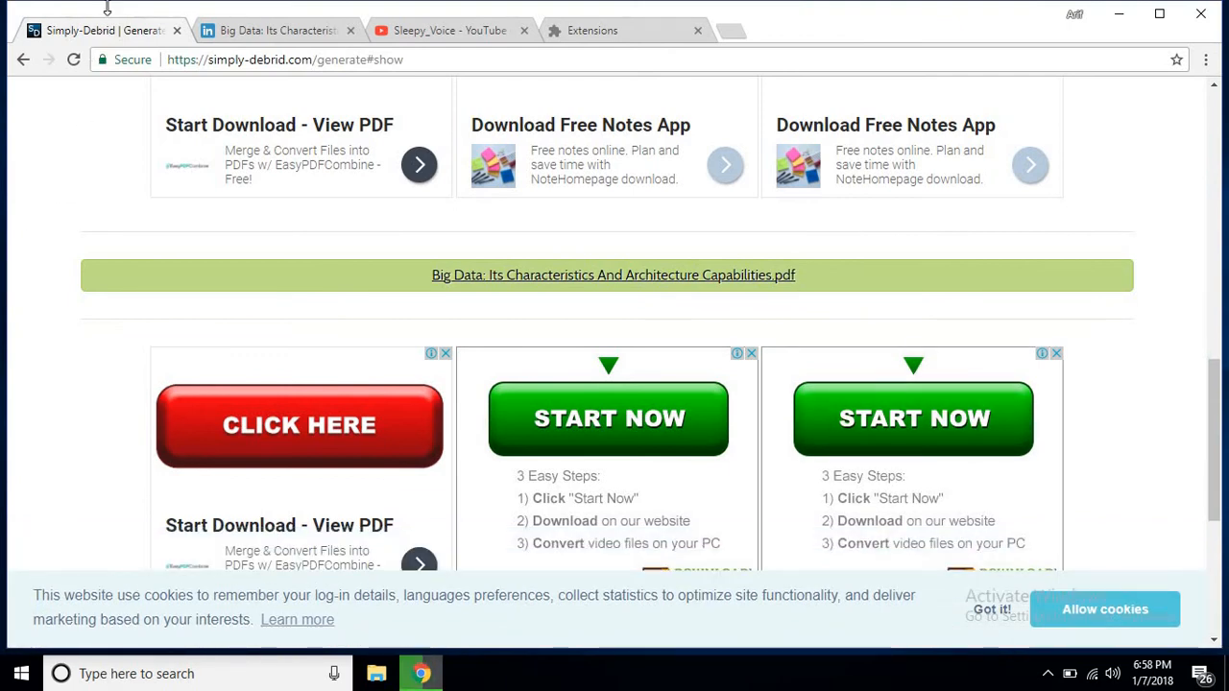
left_click(285, 59)
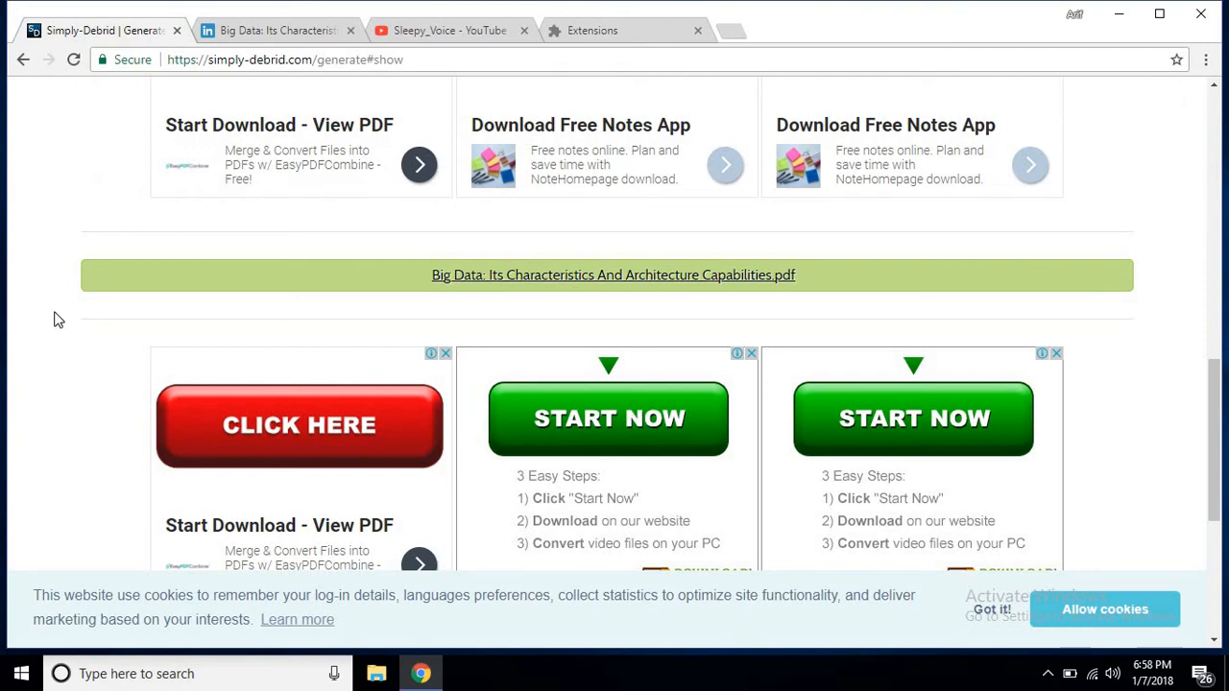
mouse_move(23, 322)
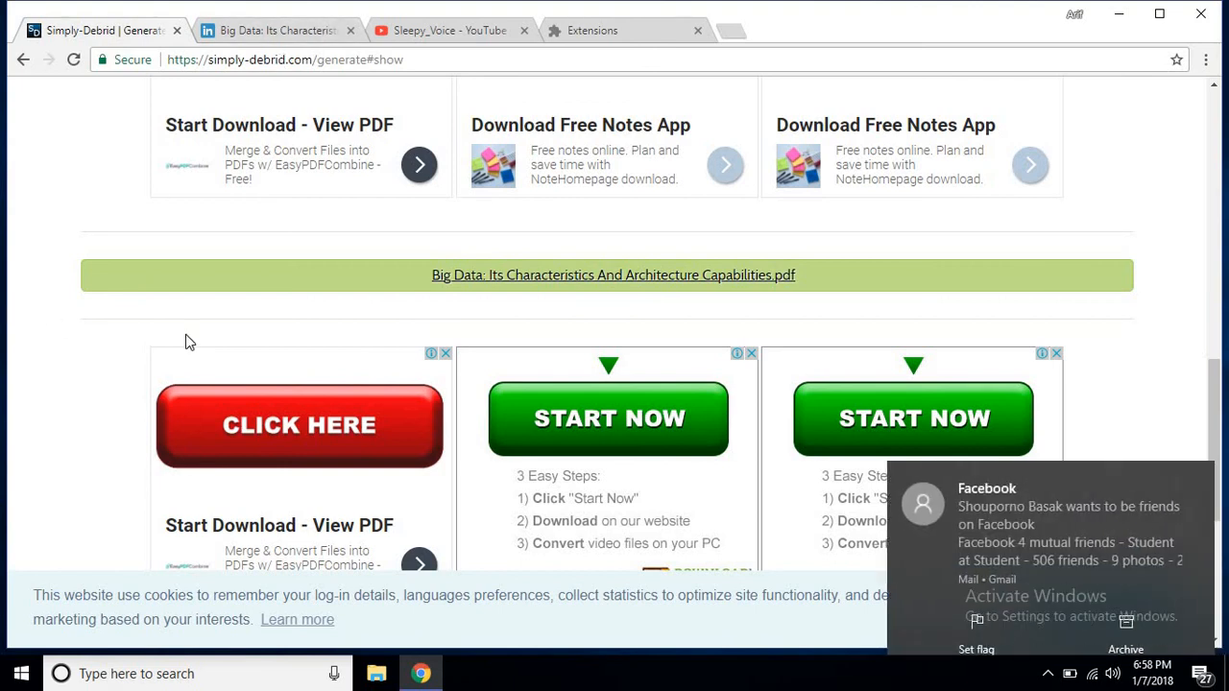
mouse_move(1162, 334)
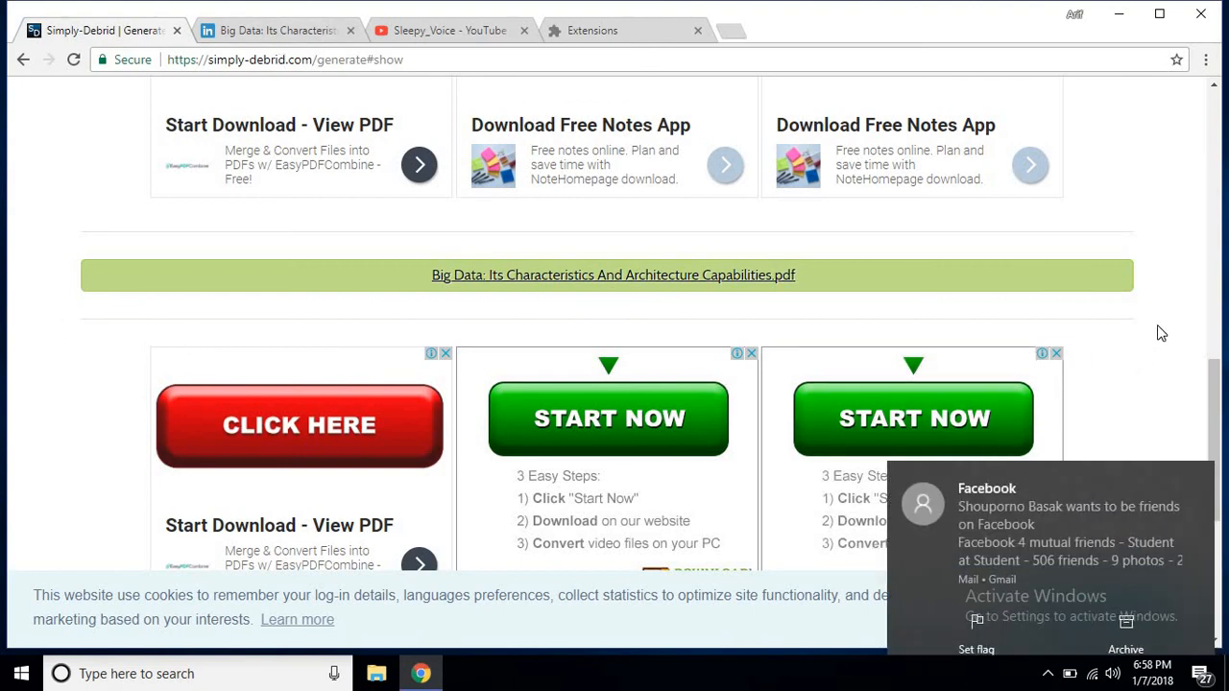